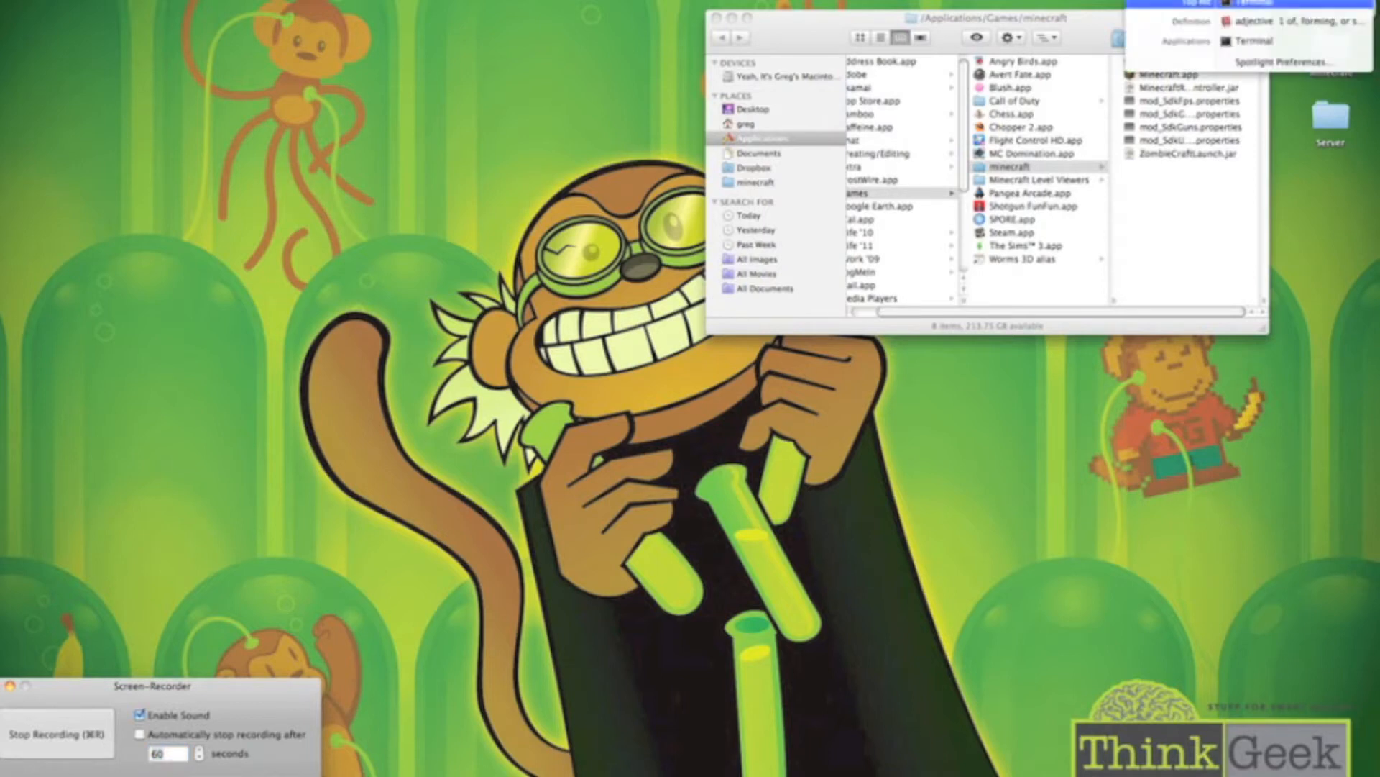
- Launch Terminal from the Spotlight search results
left_click(1250, 40)
type("cd")
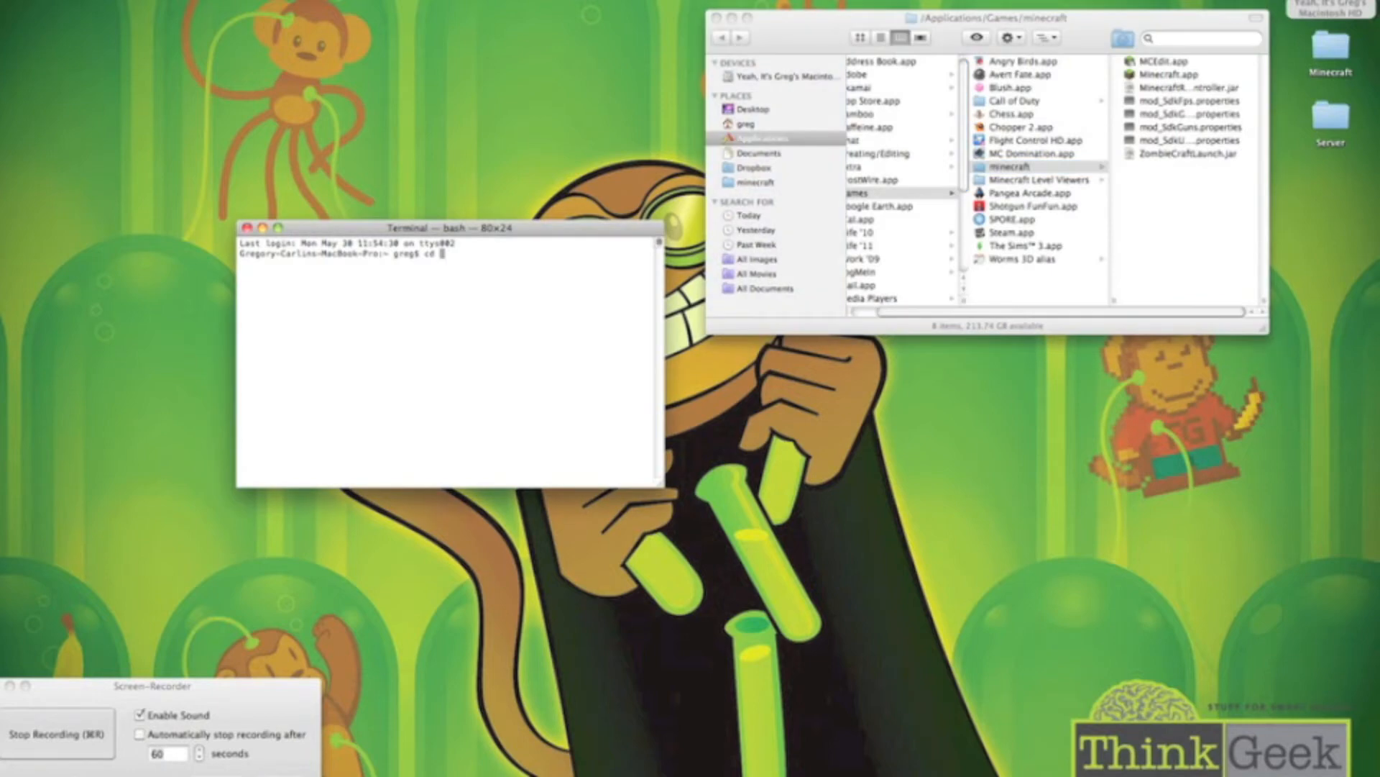
- Change directory to /Applications/Games/minecraft
left_click(755, 110)
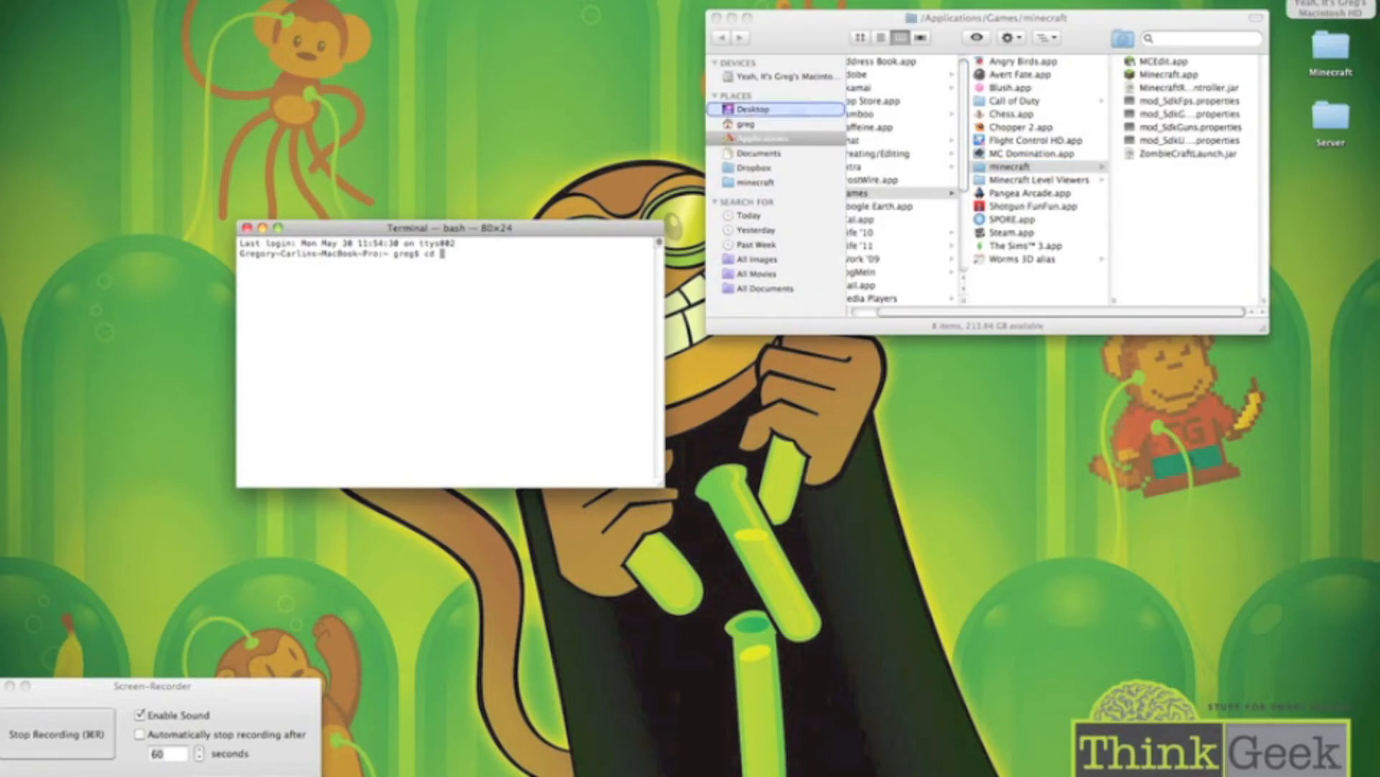
type("/Applications/Games/minecraft")
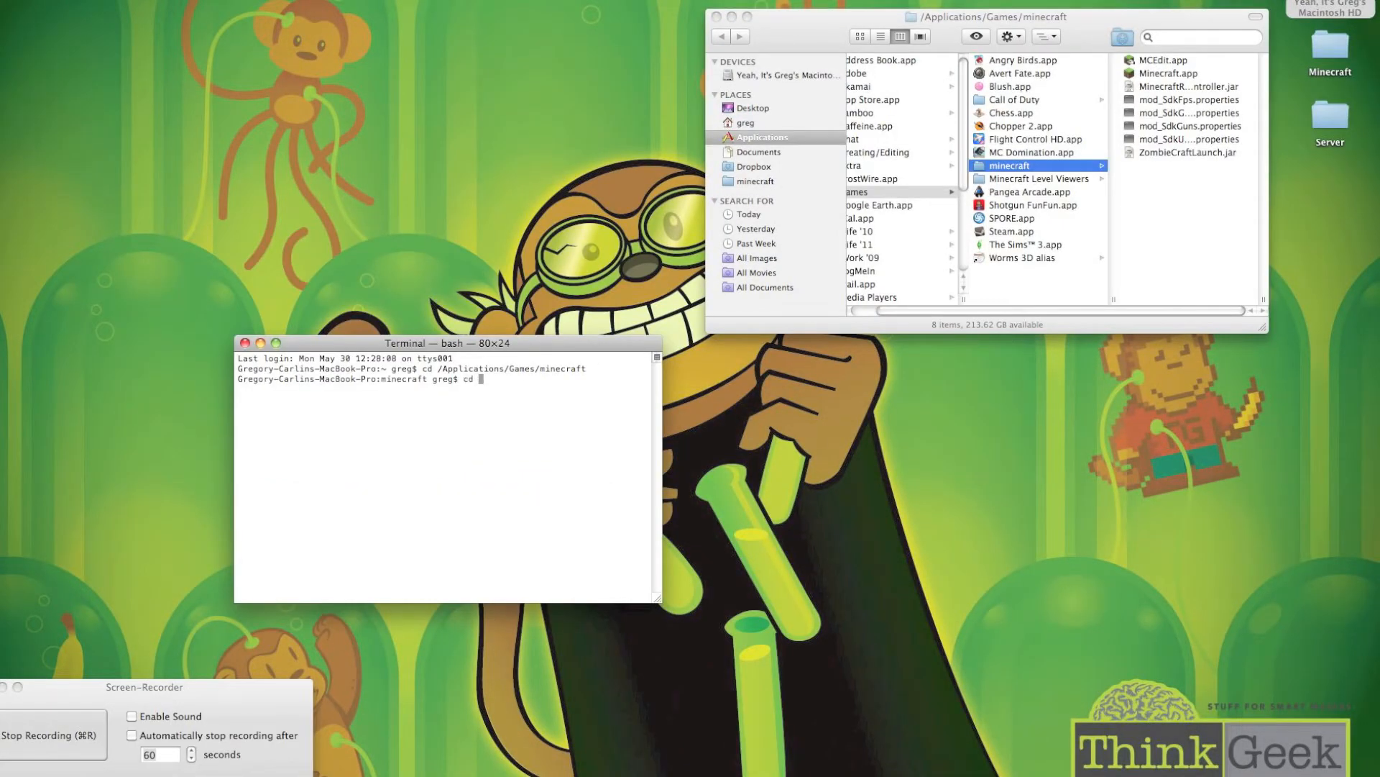
- Enter the path Minecraft.app/Contents/MacOS to move into the app bundle's MacOS folder
type("Minecraft.app")
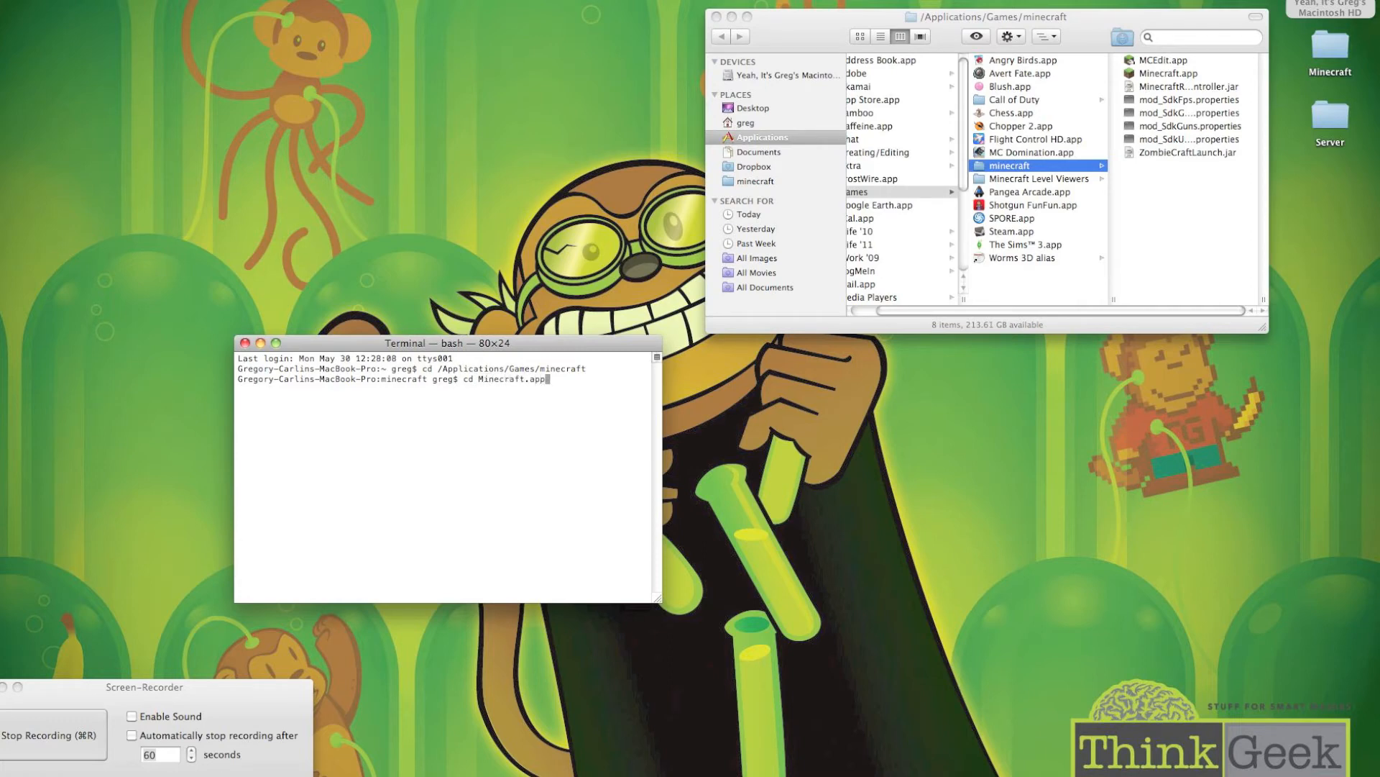
type("/C")
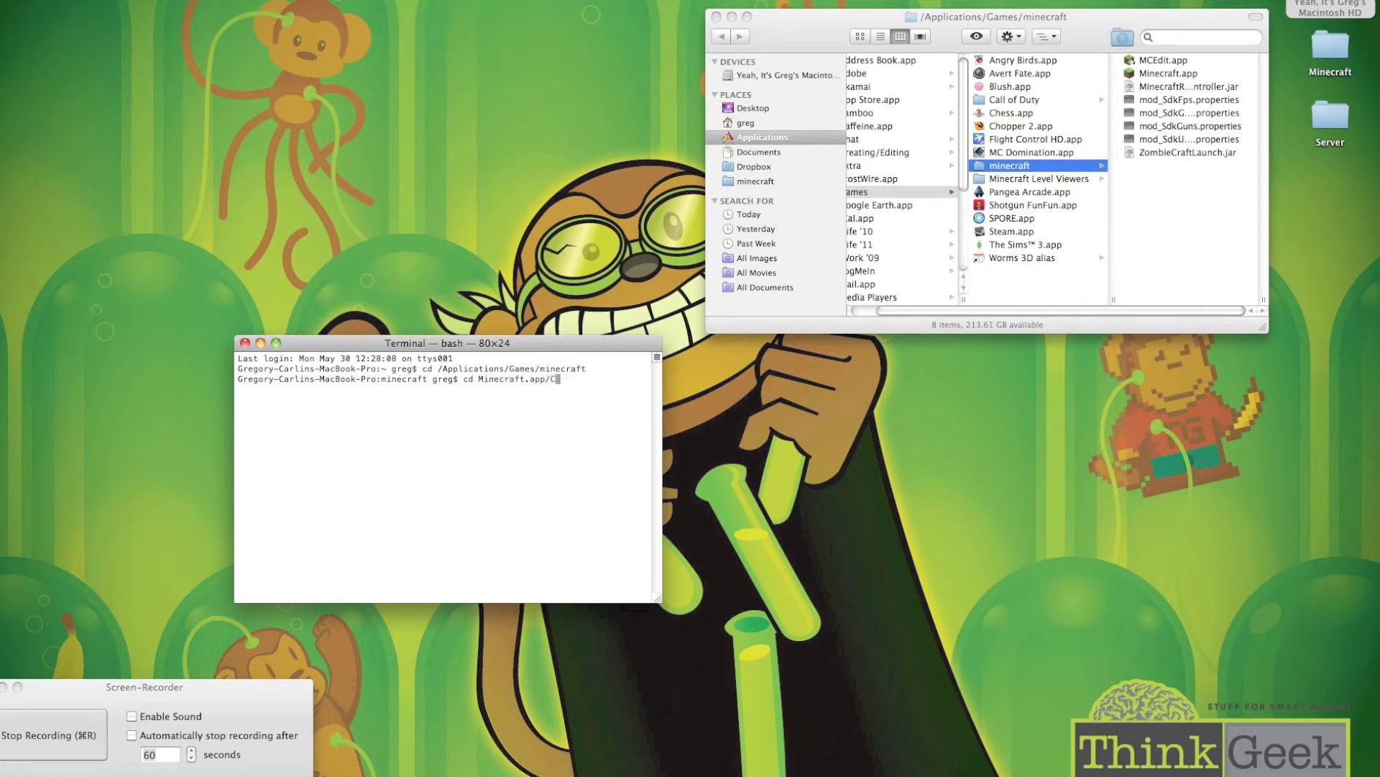
type("ontents.")
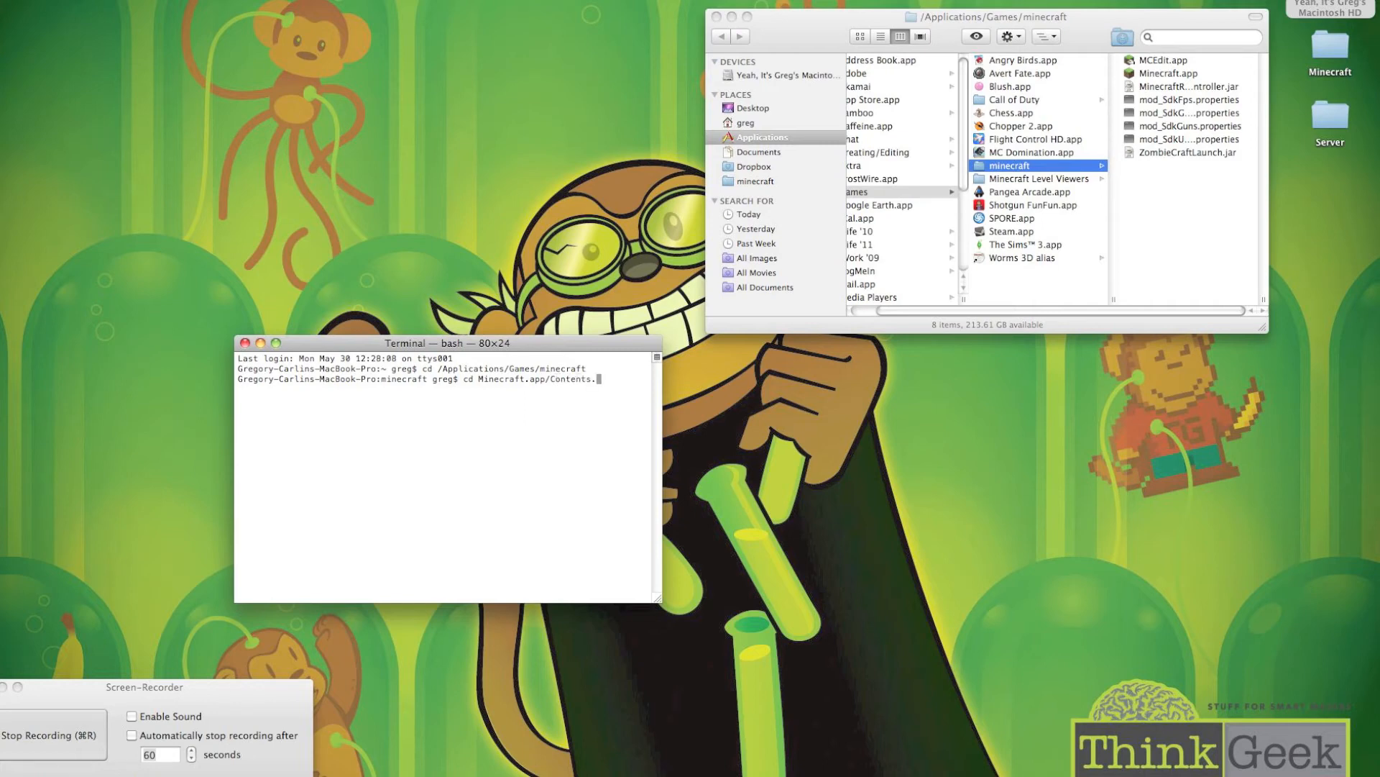
type("MacOS")
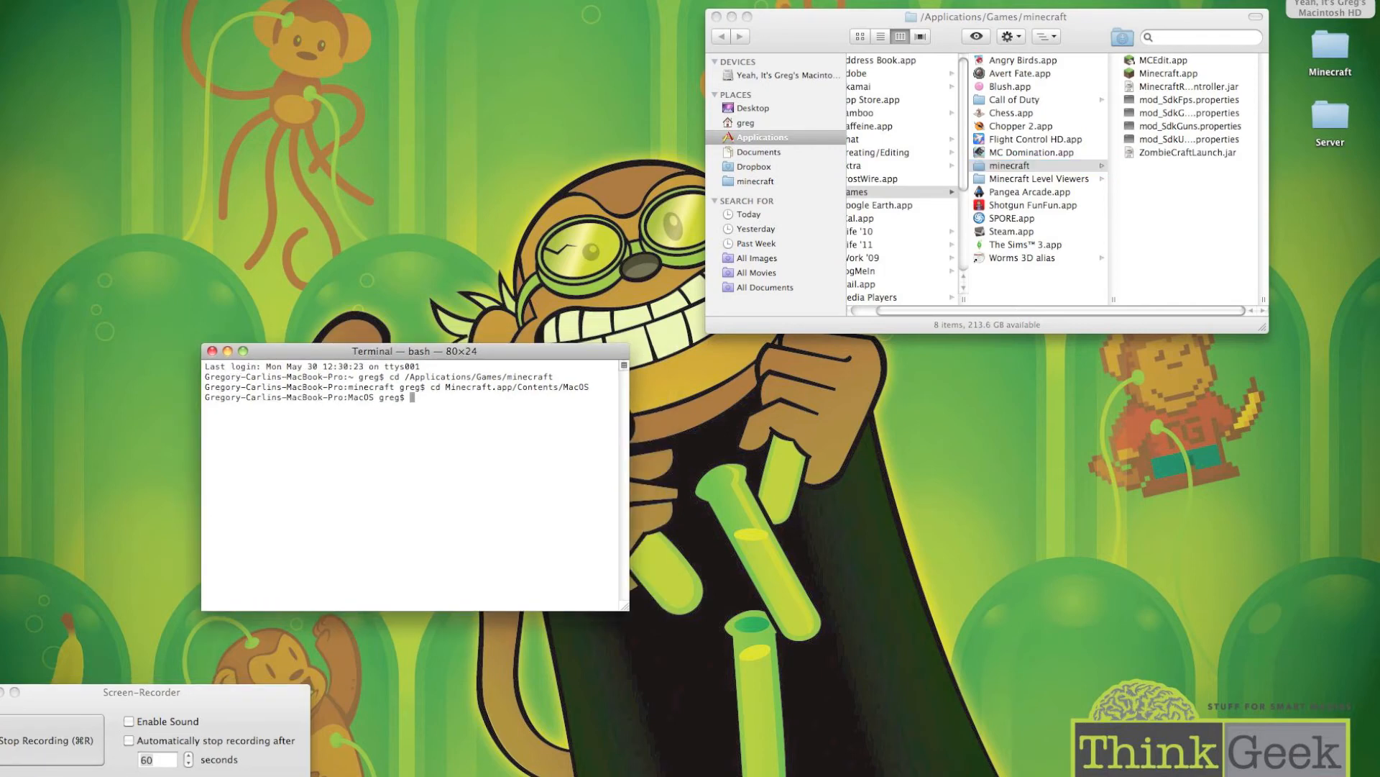
- Run ./JavaApplicationStub to start the Minecraft Launcher and log in
type("./Java")
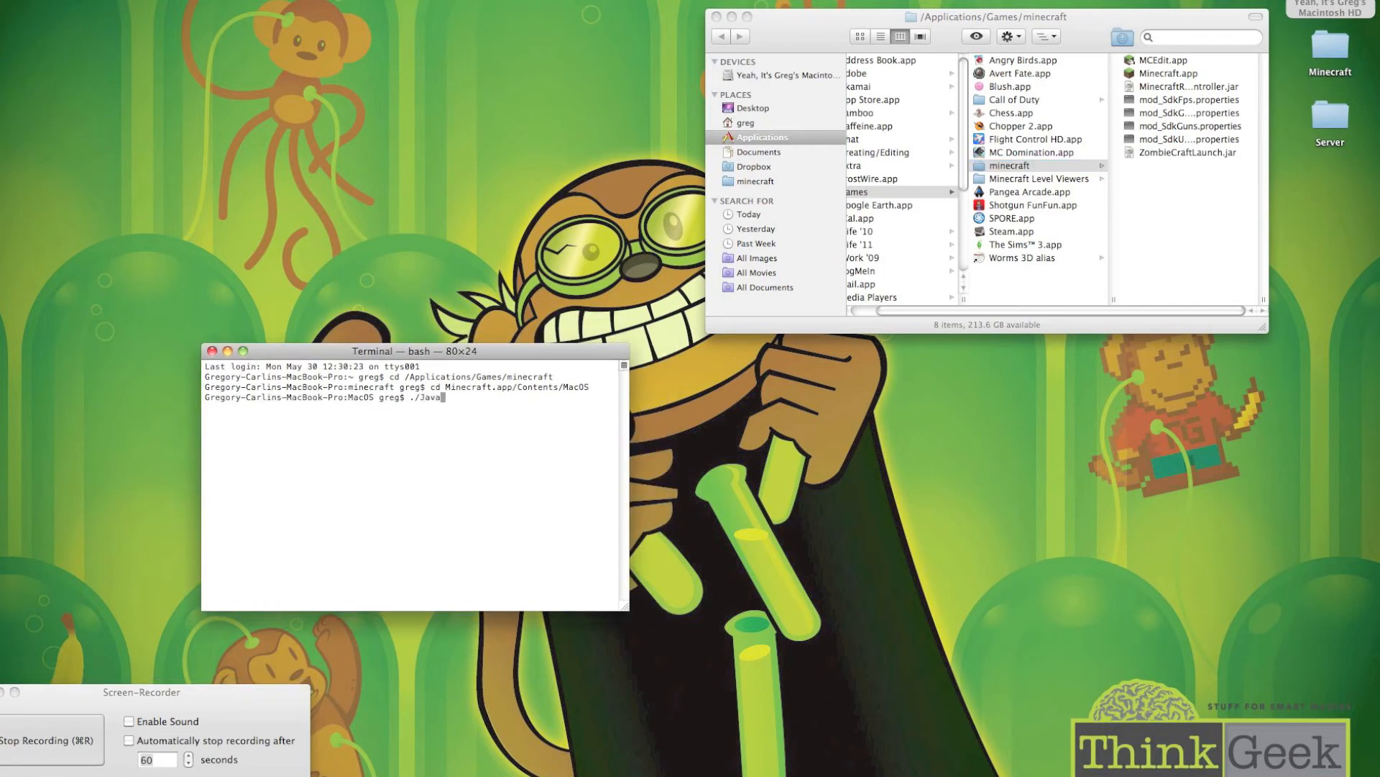
type("App")
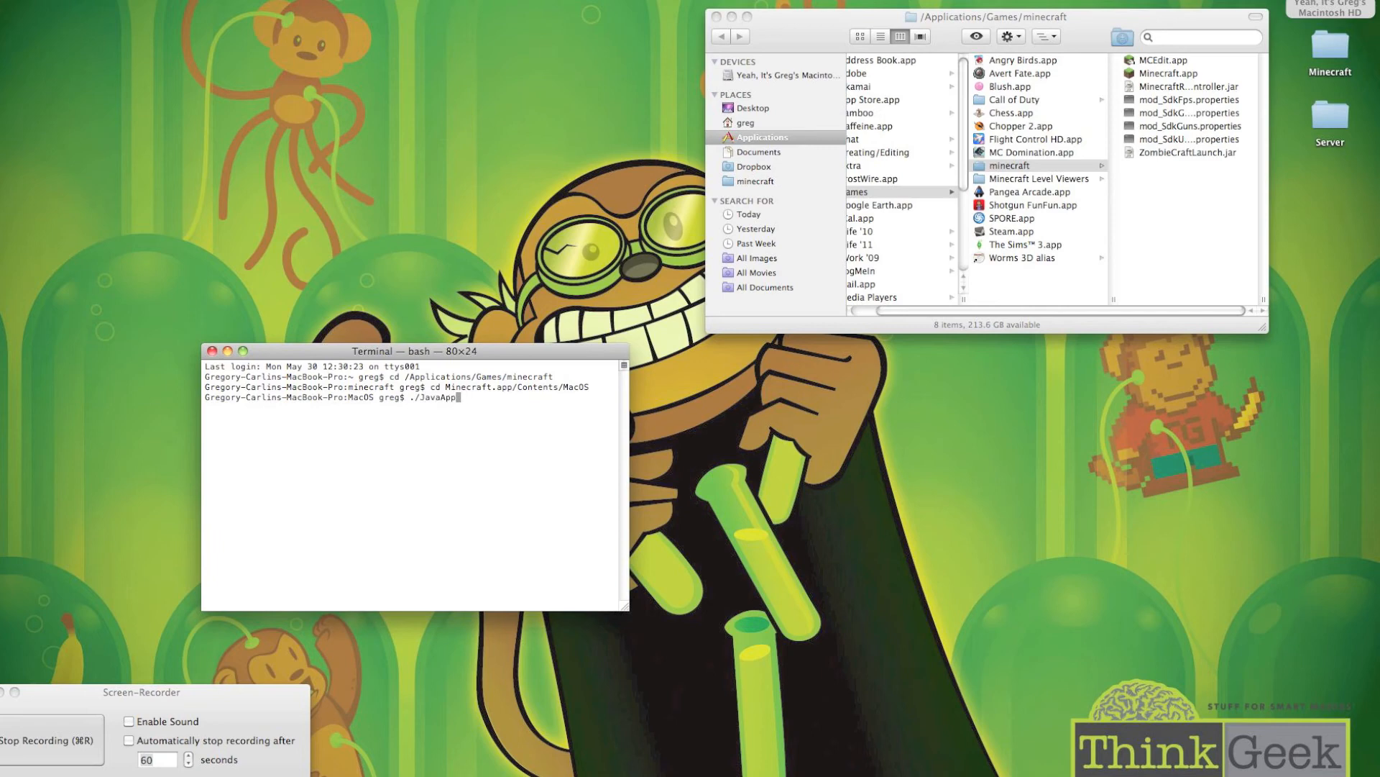
type("licato")
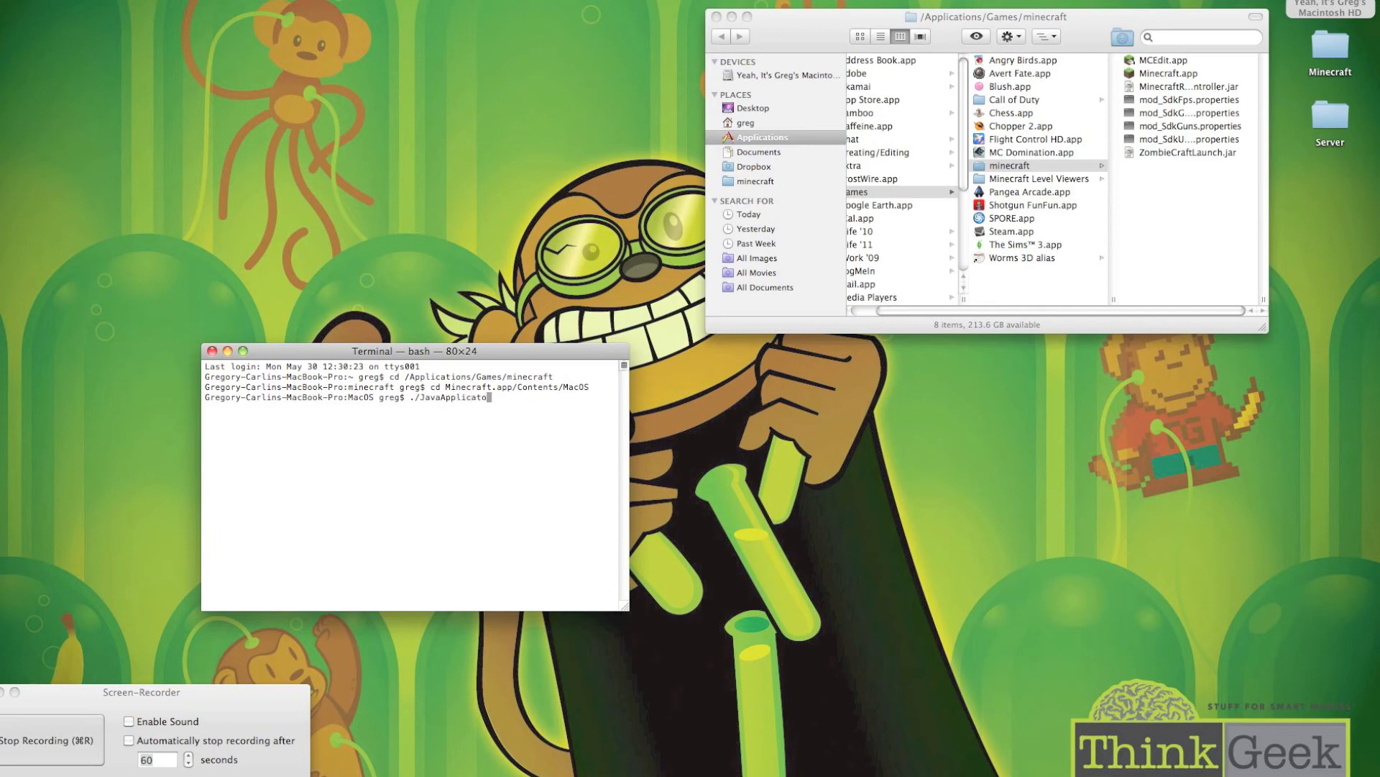
type("nStub")
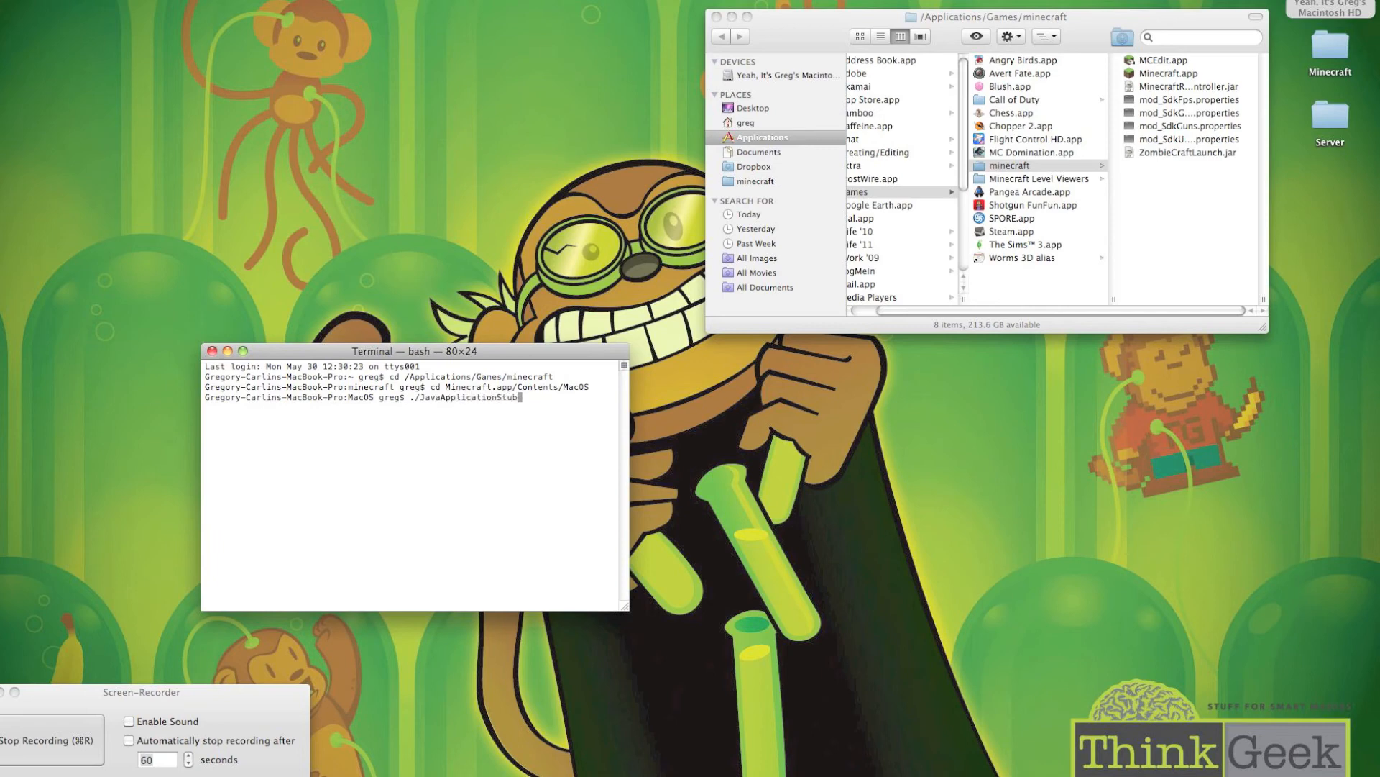
key("Return")
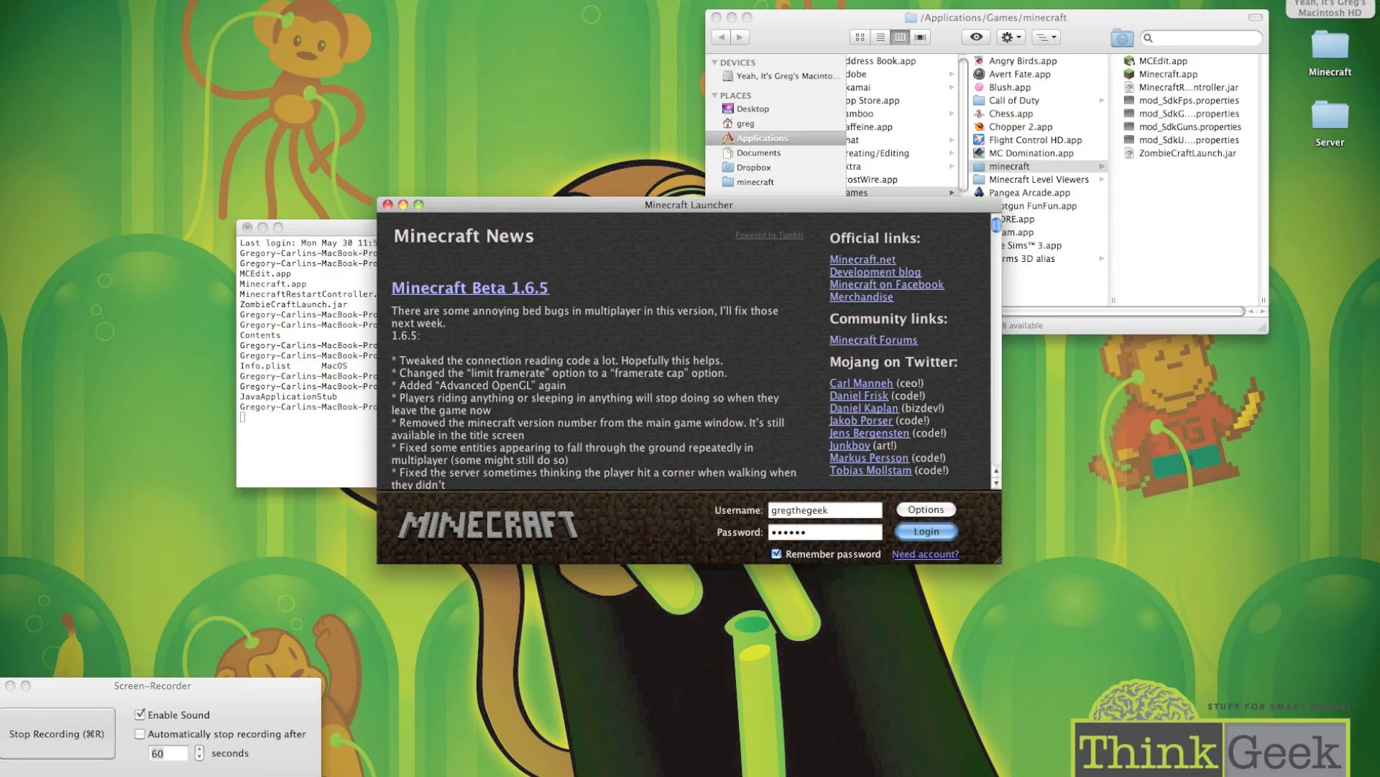
left_click(925, 531)
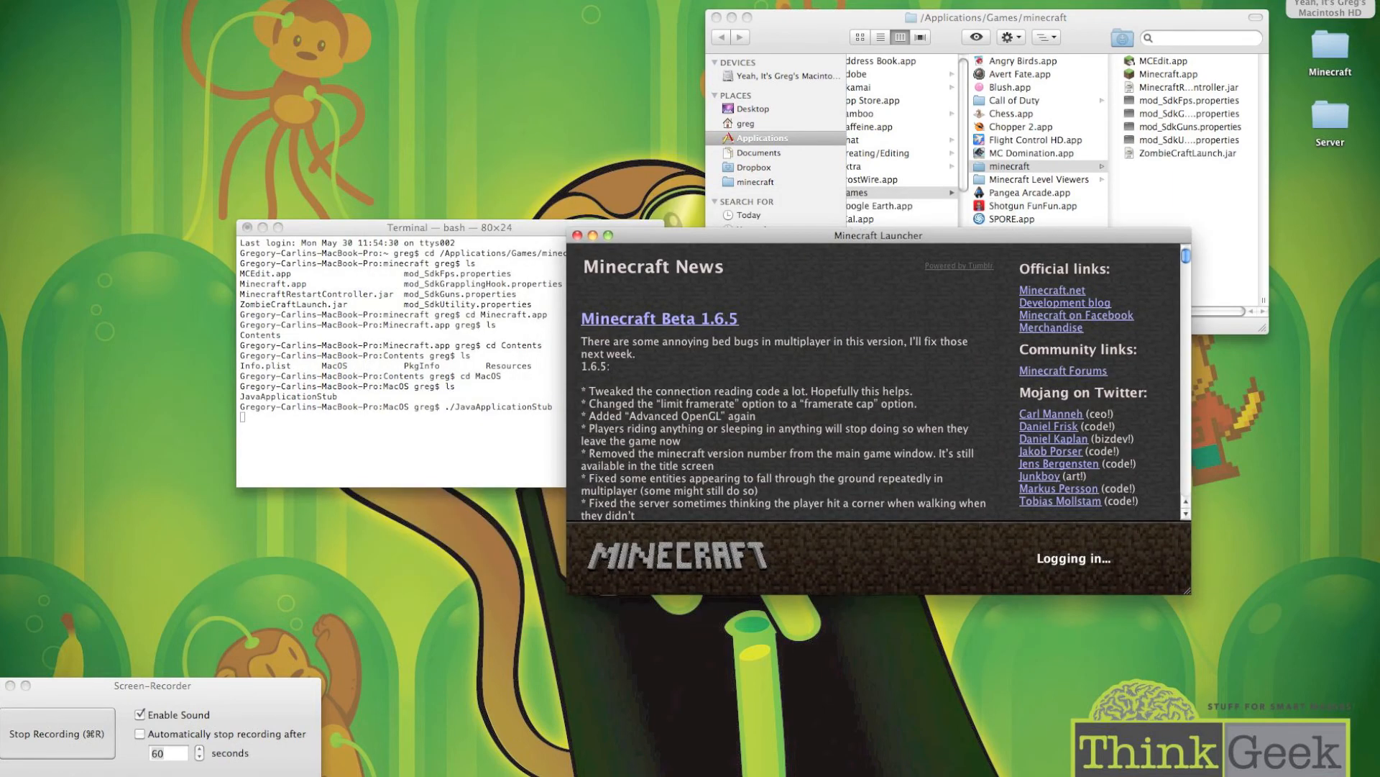